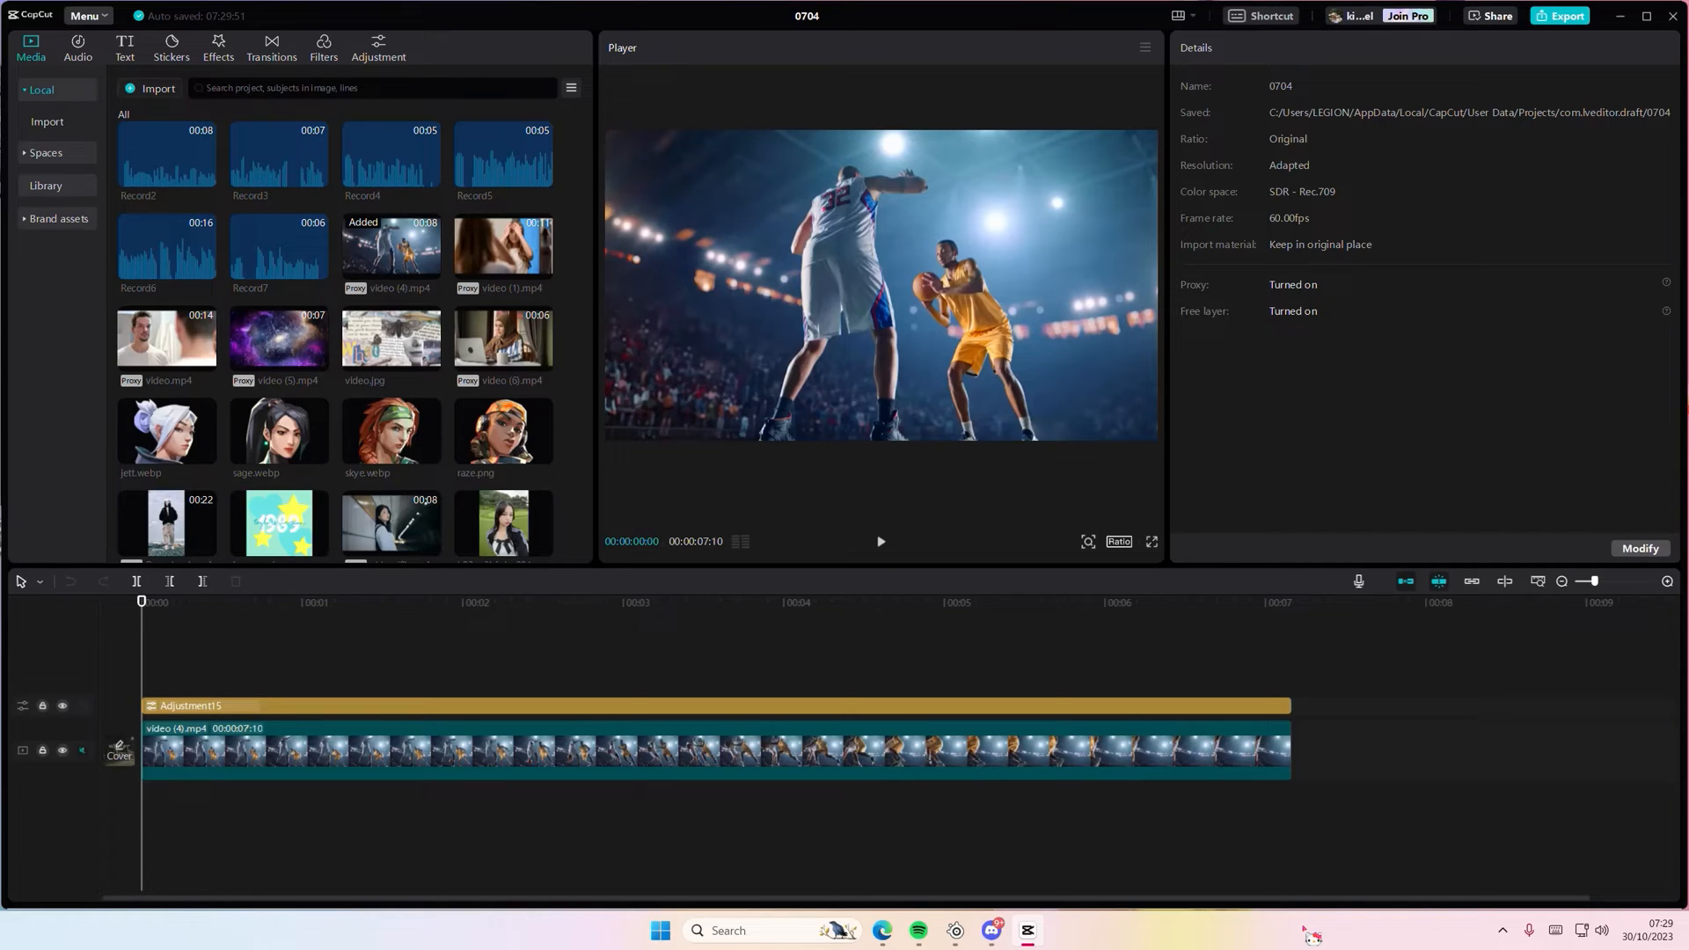
mouse_move(282, 857)
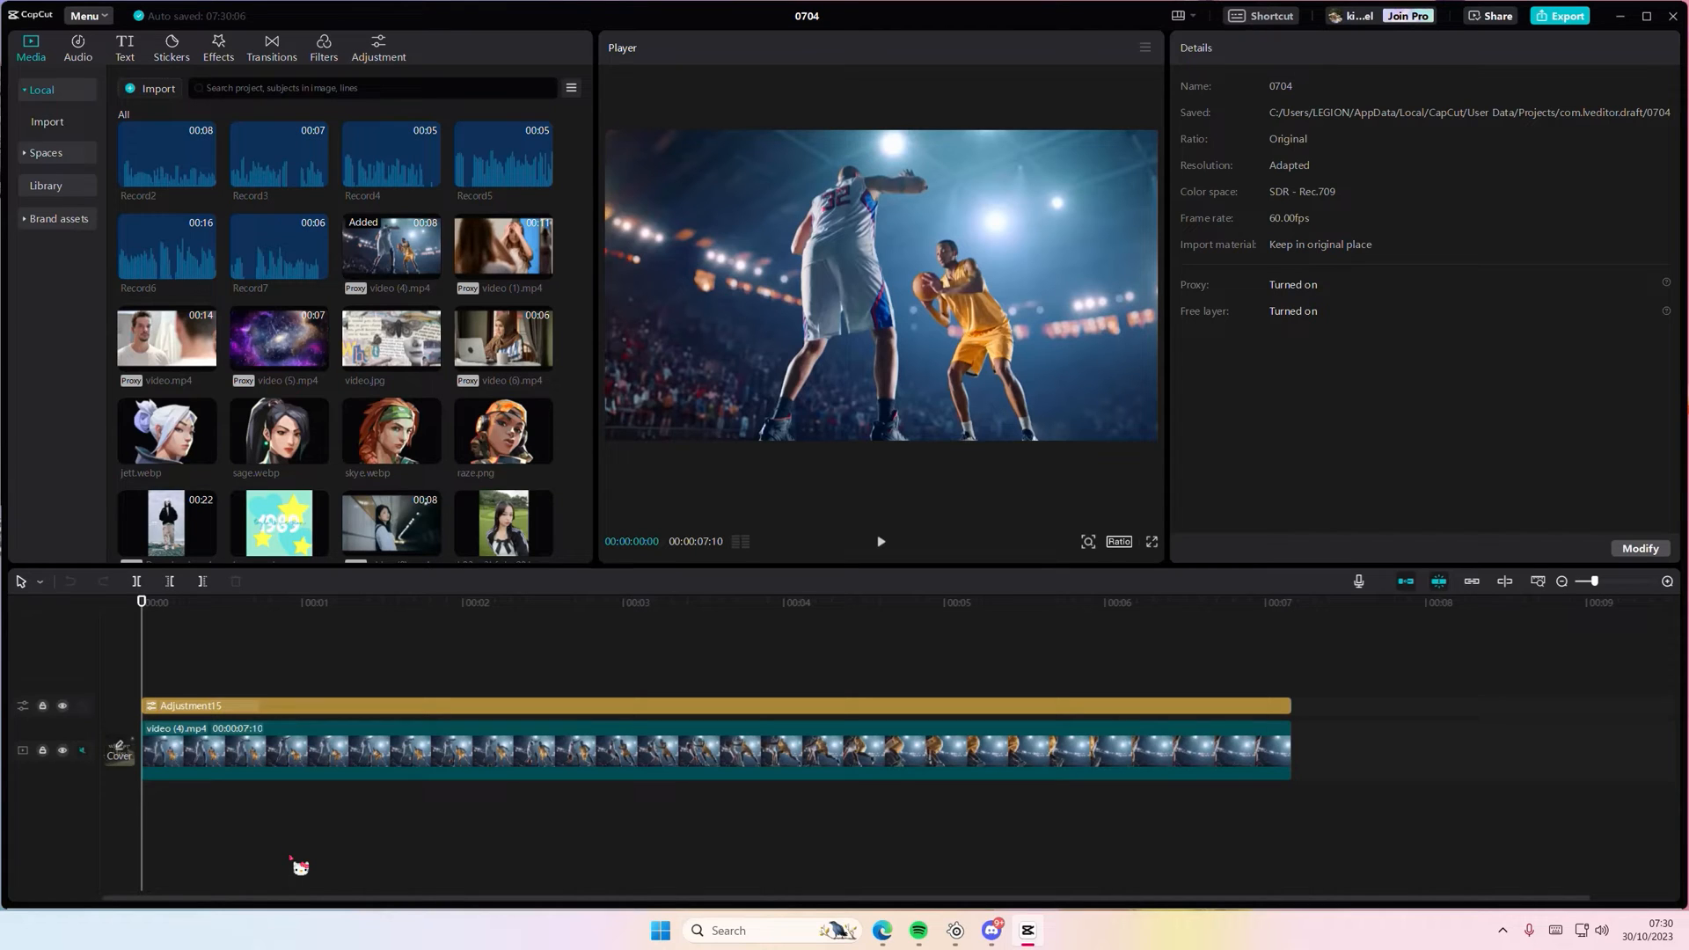
mouse_move(338, 472)
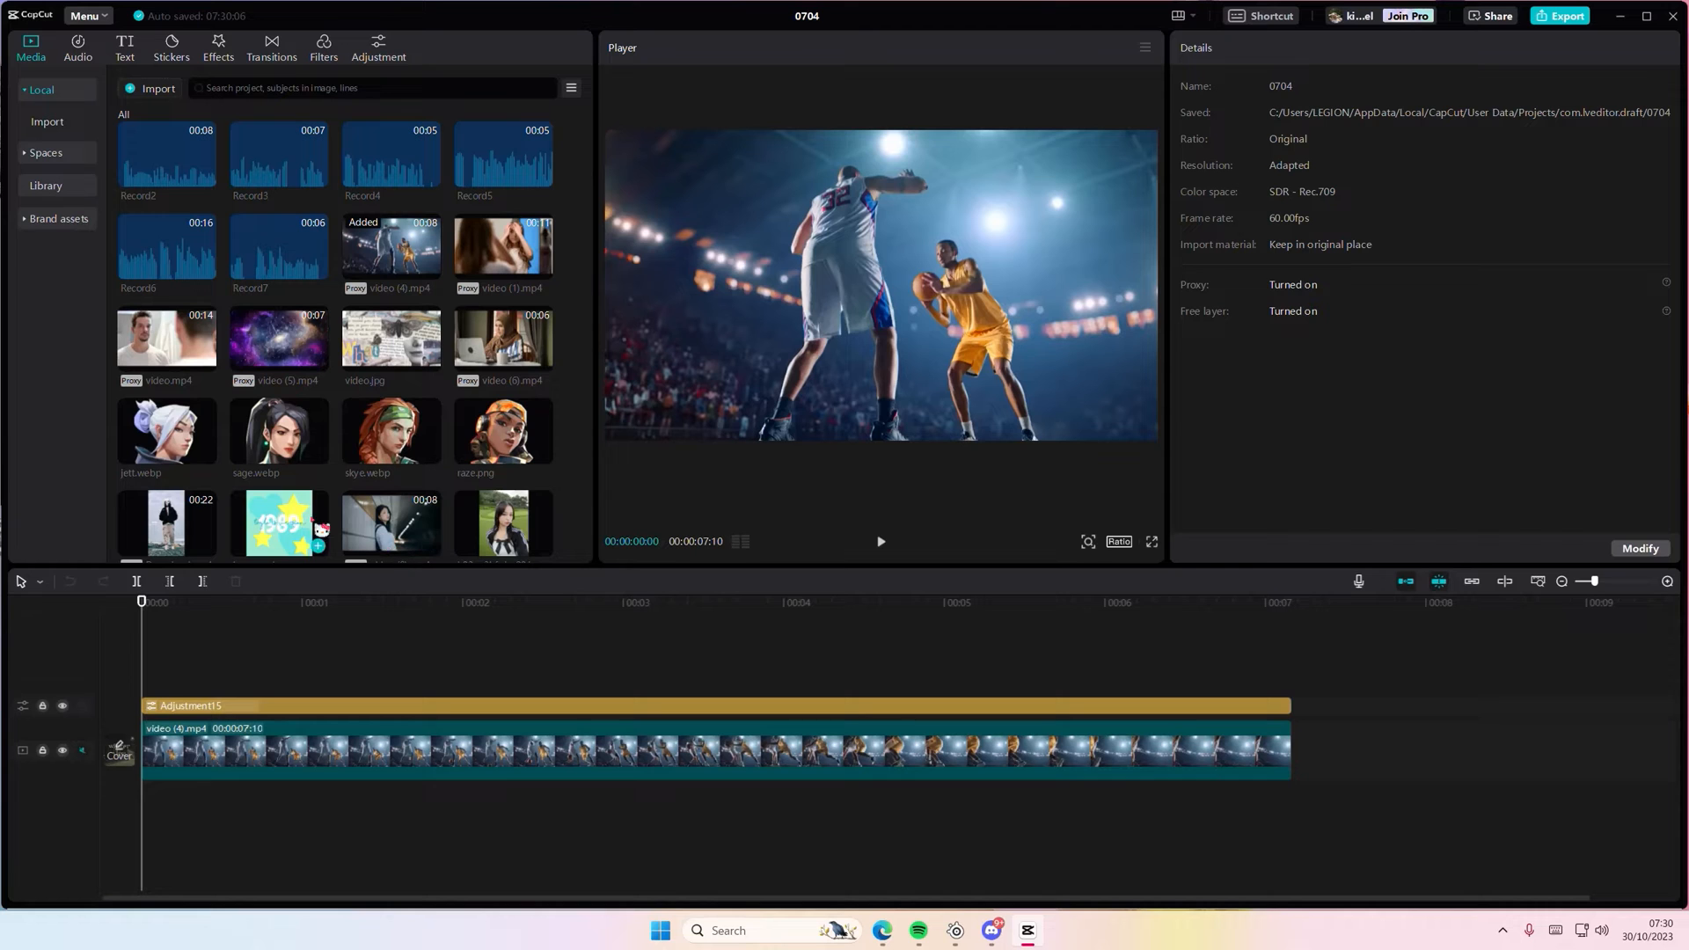
mouse_move(124, 39)
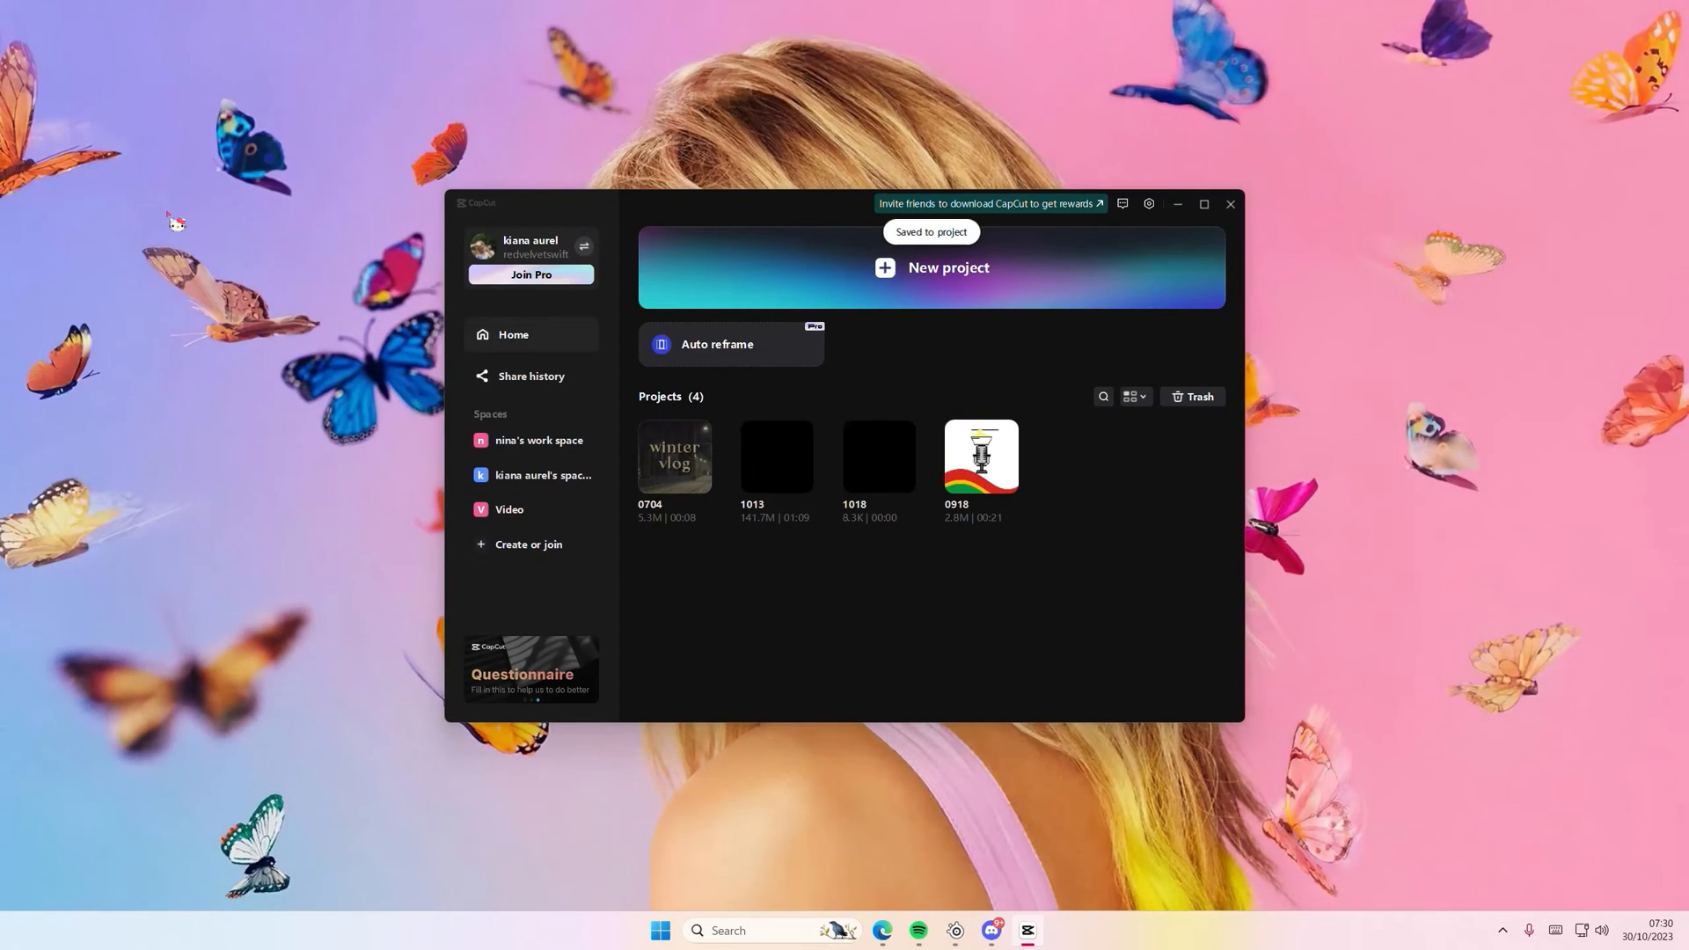
Maximize the CapCut home window and open project 0704 in the editor.
click(1204, 203)
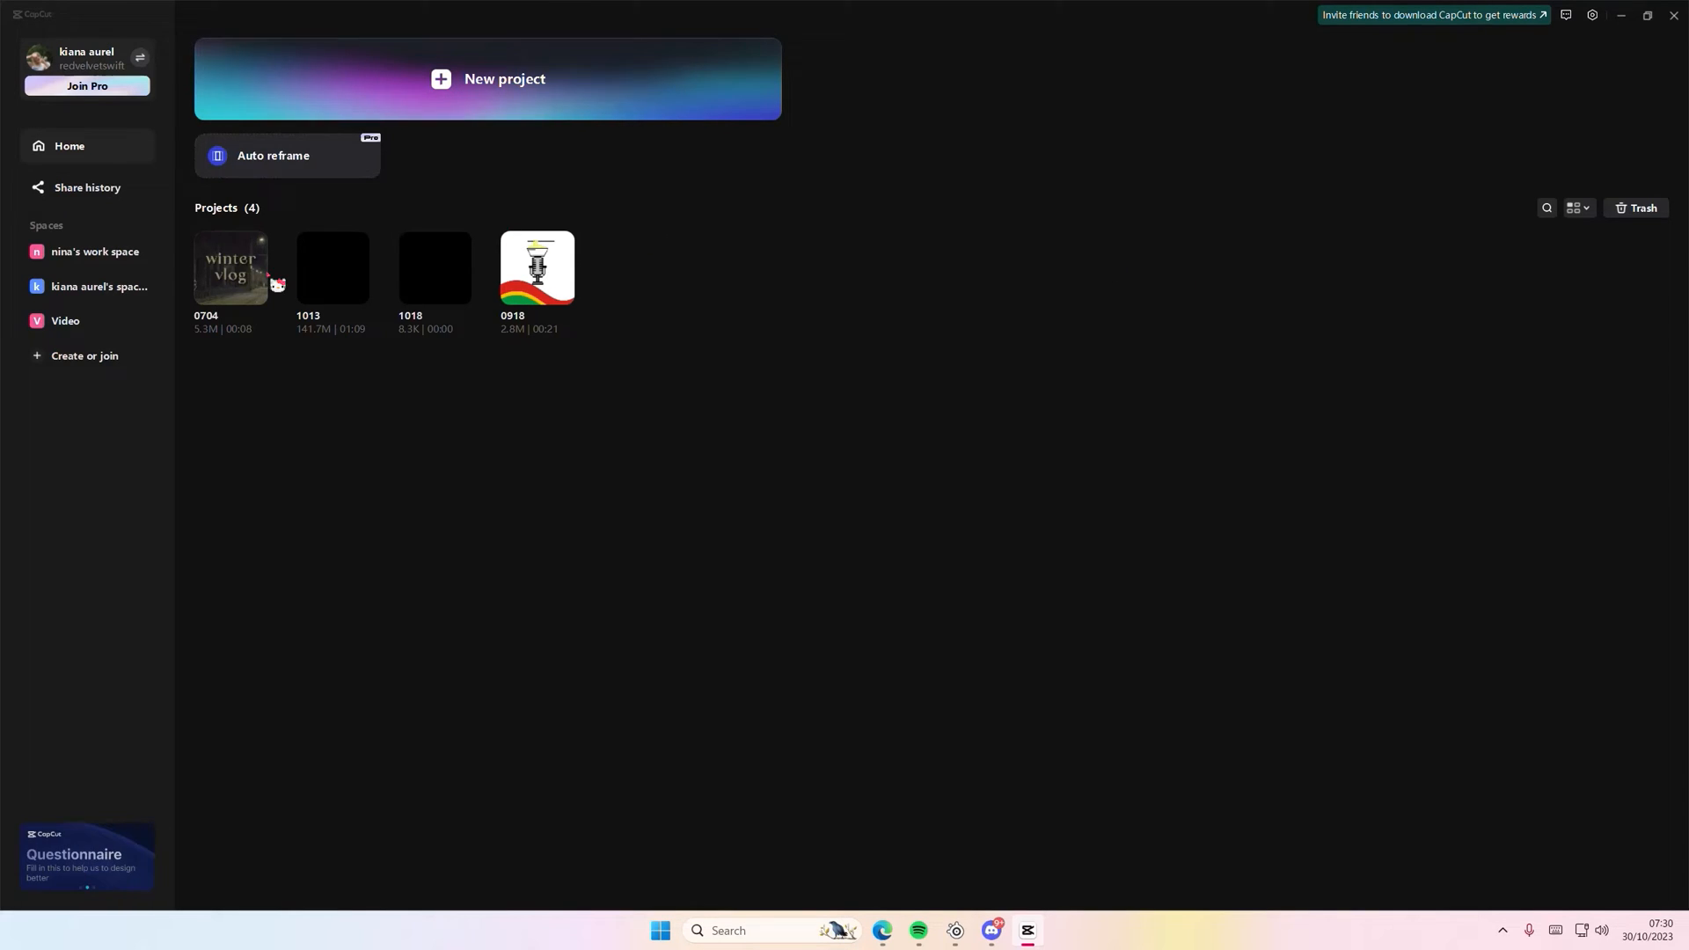
double_click(229, 268)
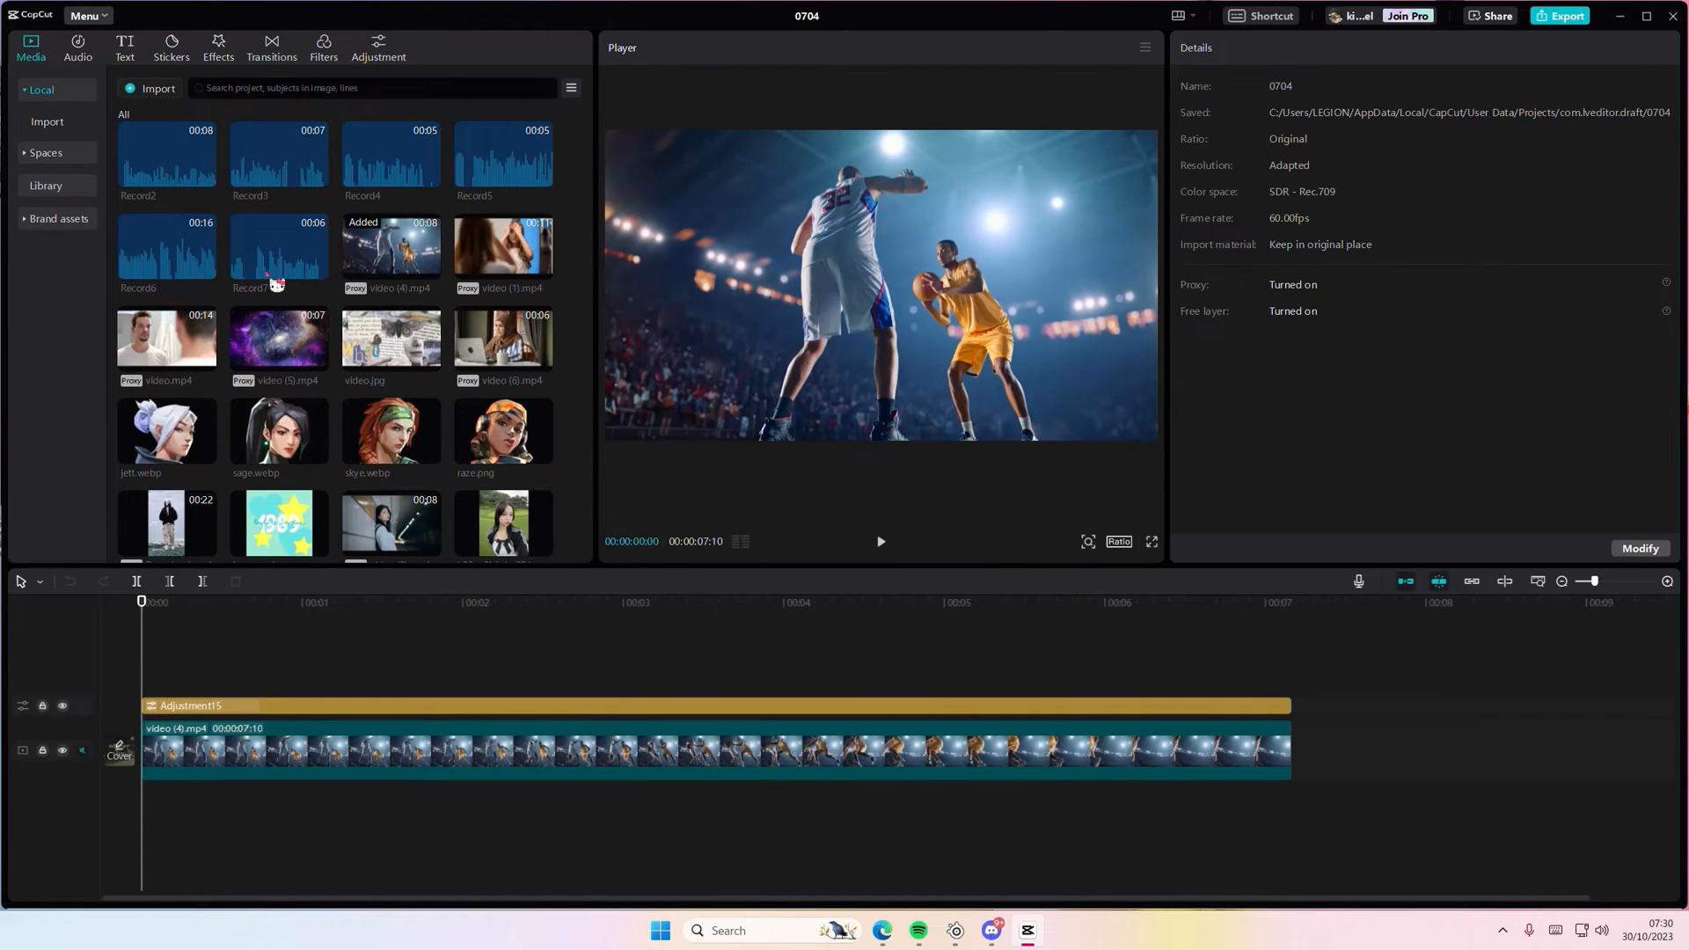
Close project 0704 via Menu, Back to home page.
click(86, 15)
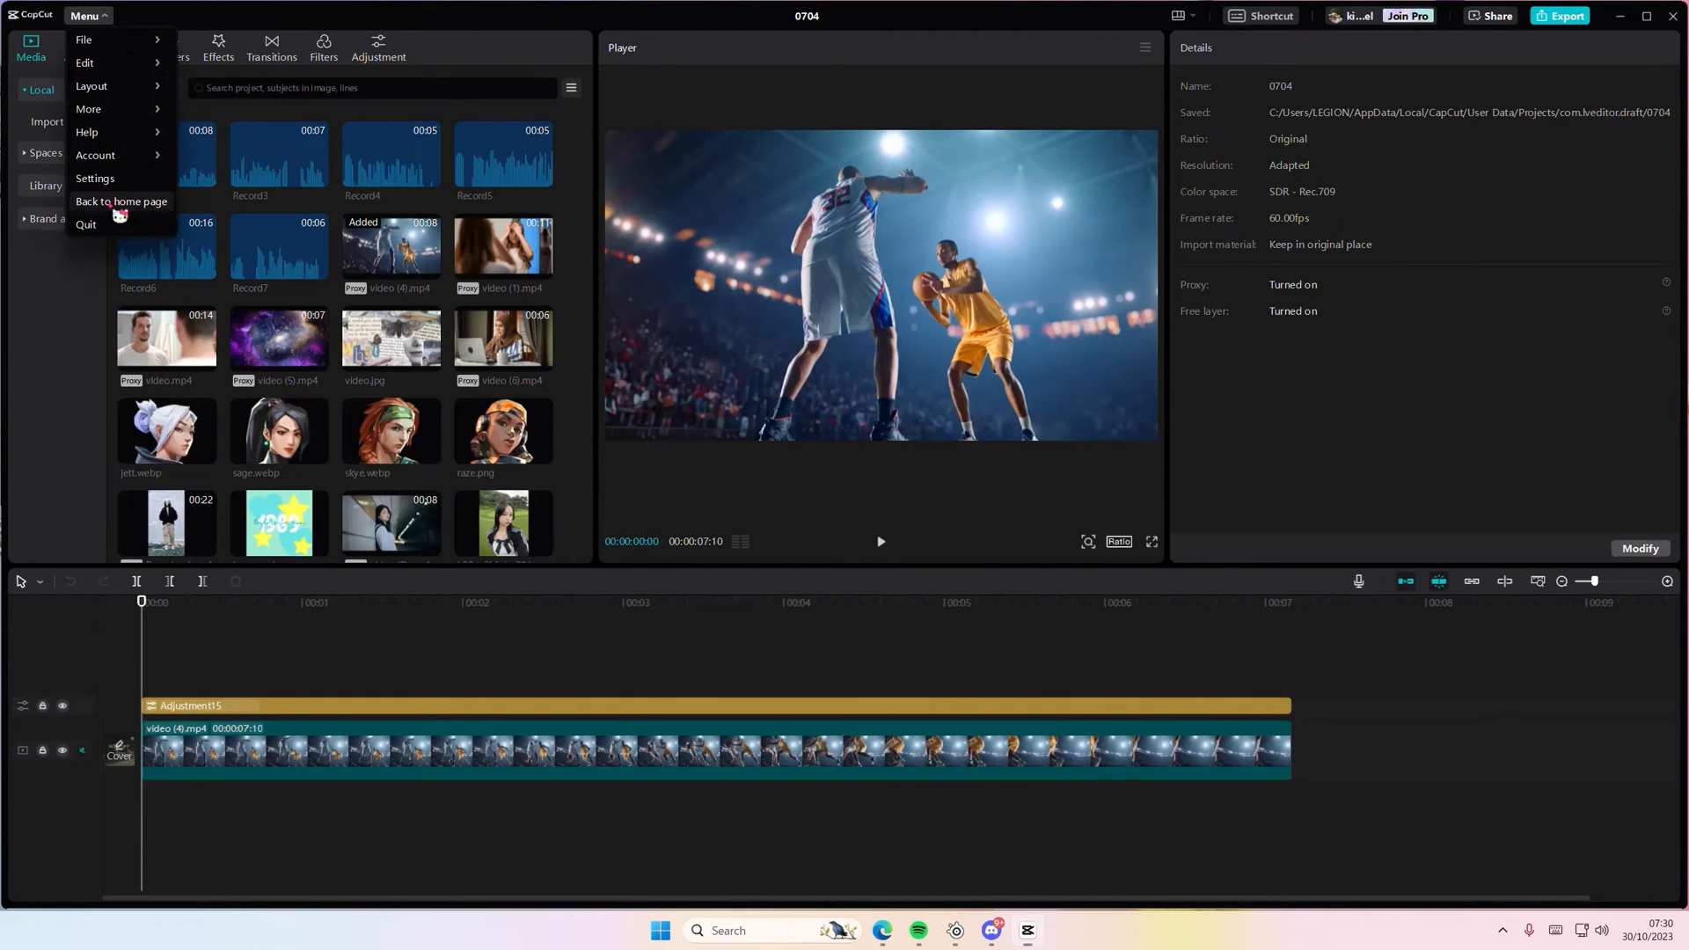
click(121, 203)
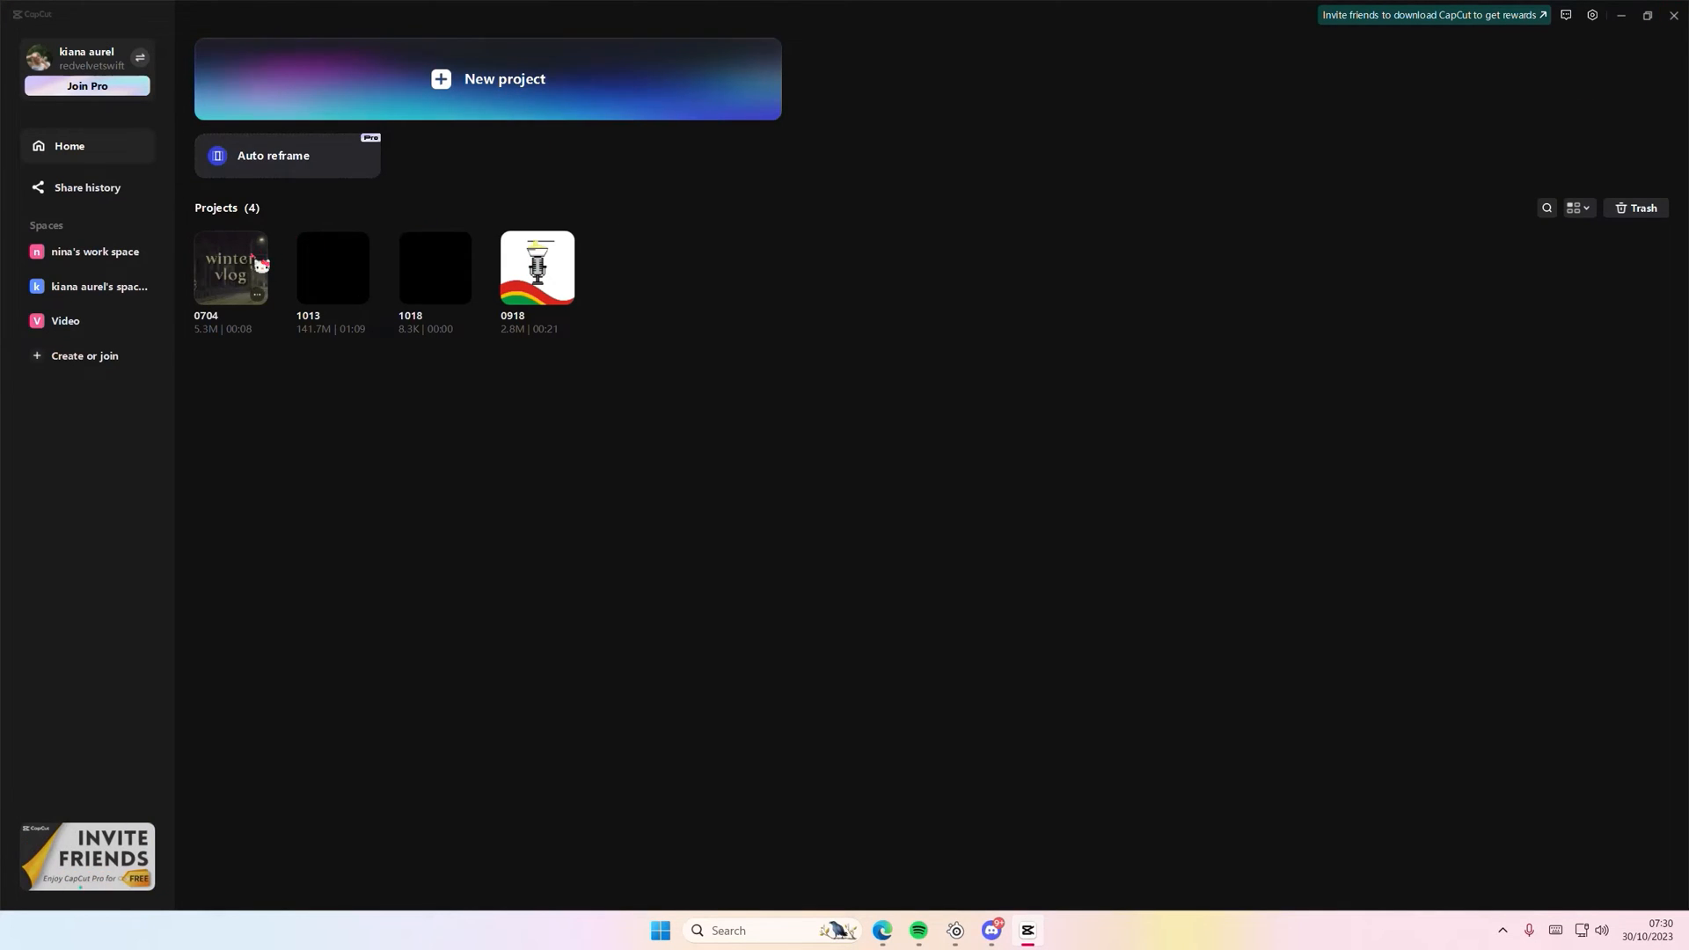
double_click(230, 267)
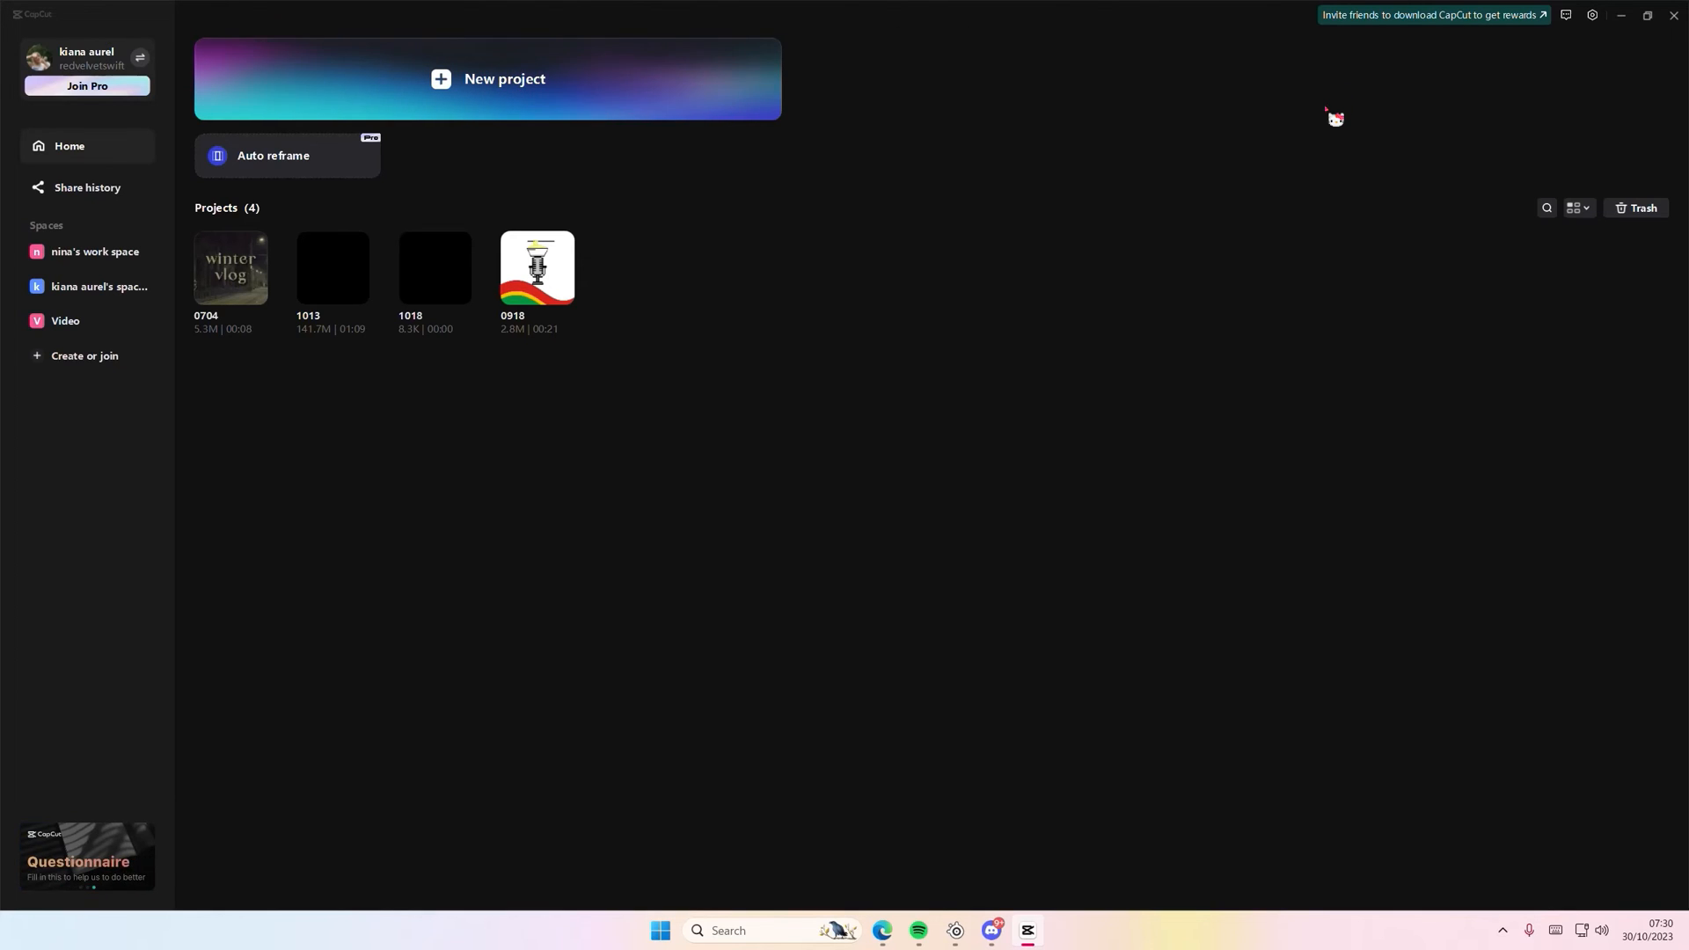
mouse_move(1028, 456)
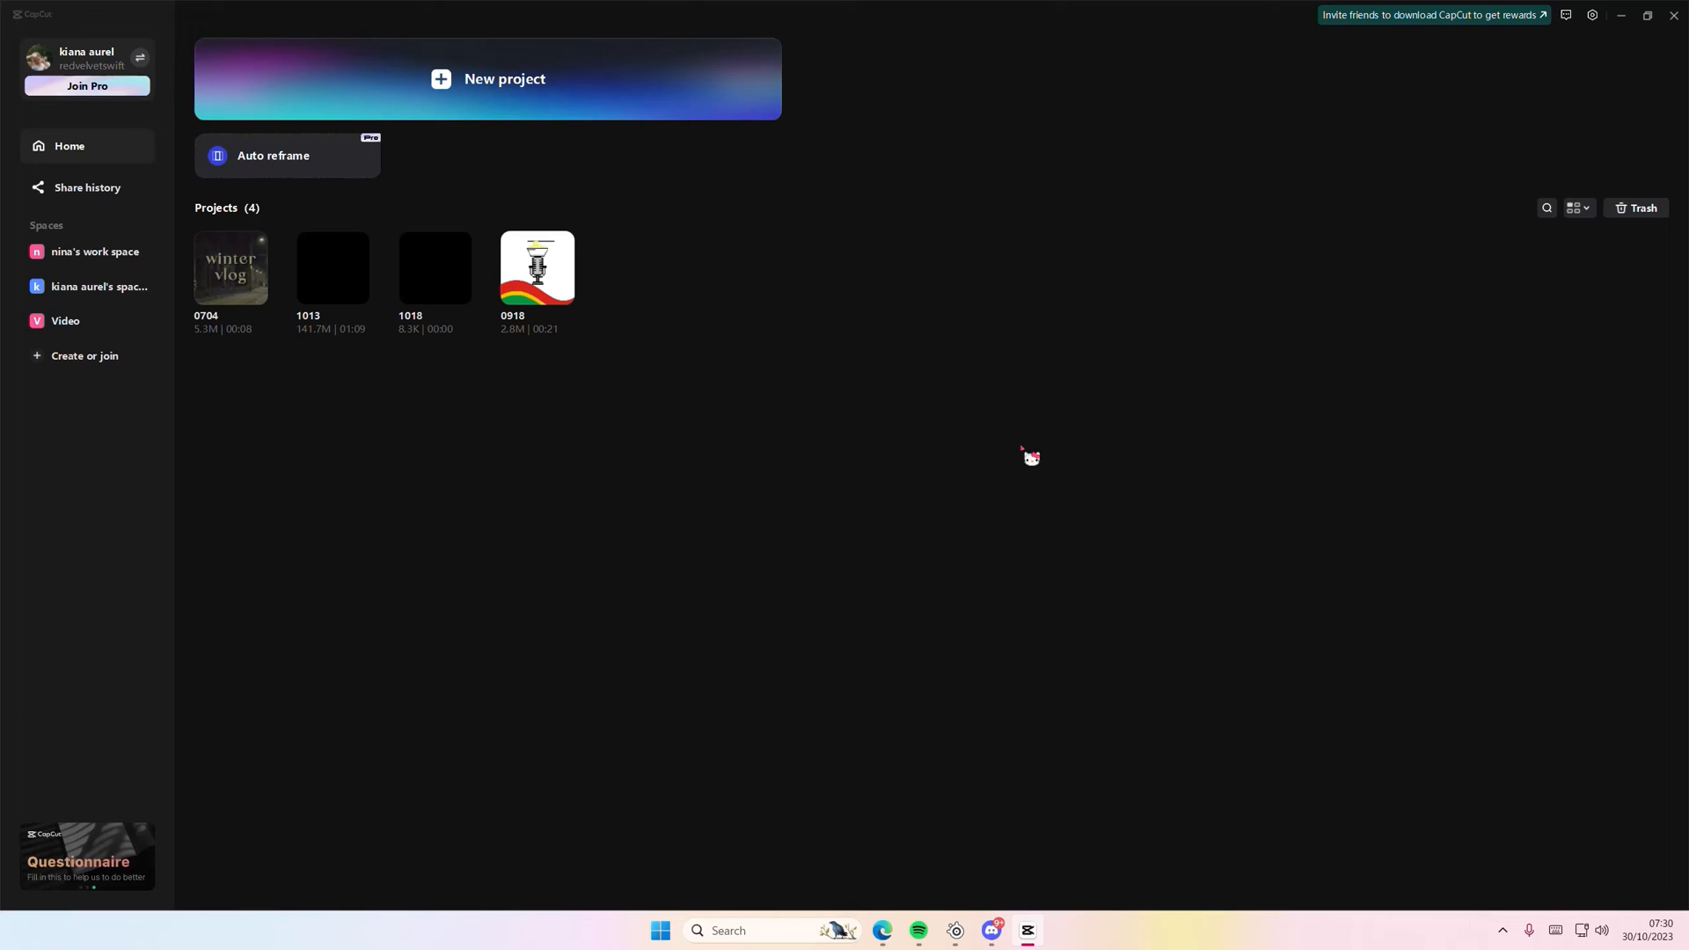
mouse_move(859, 521)
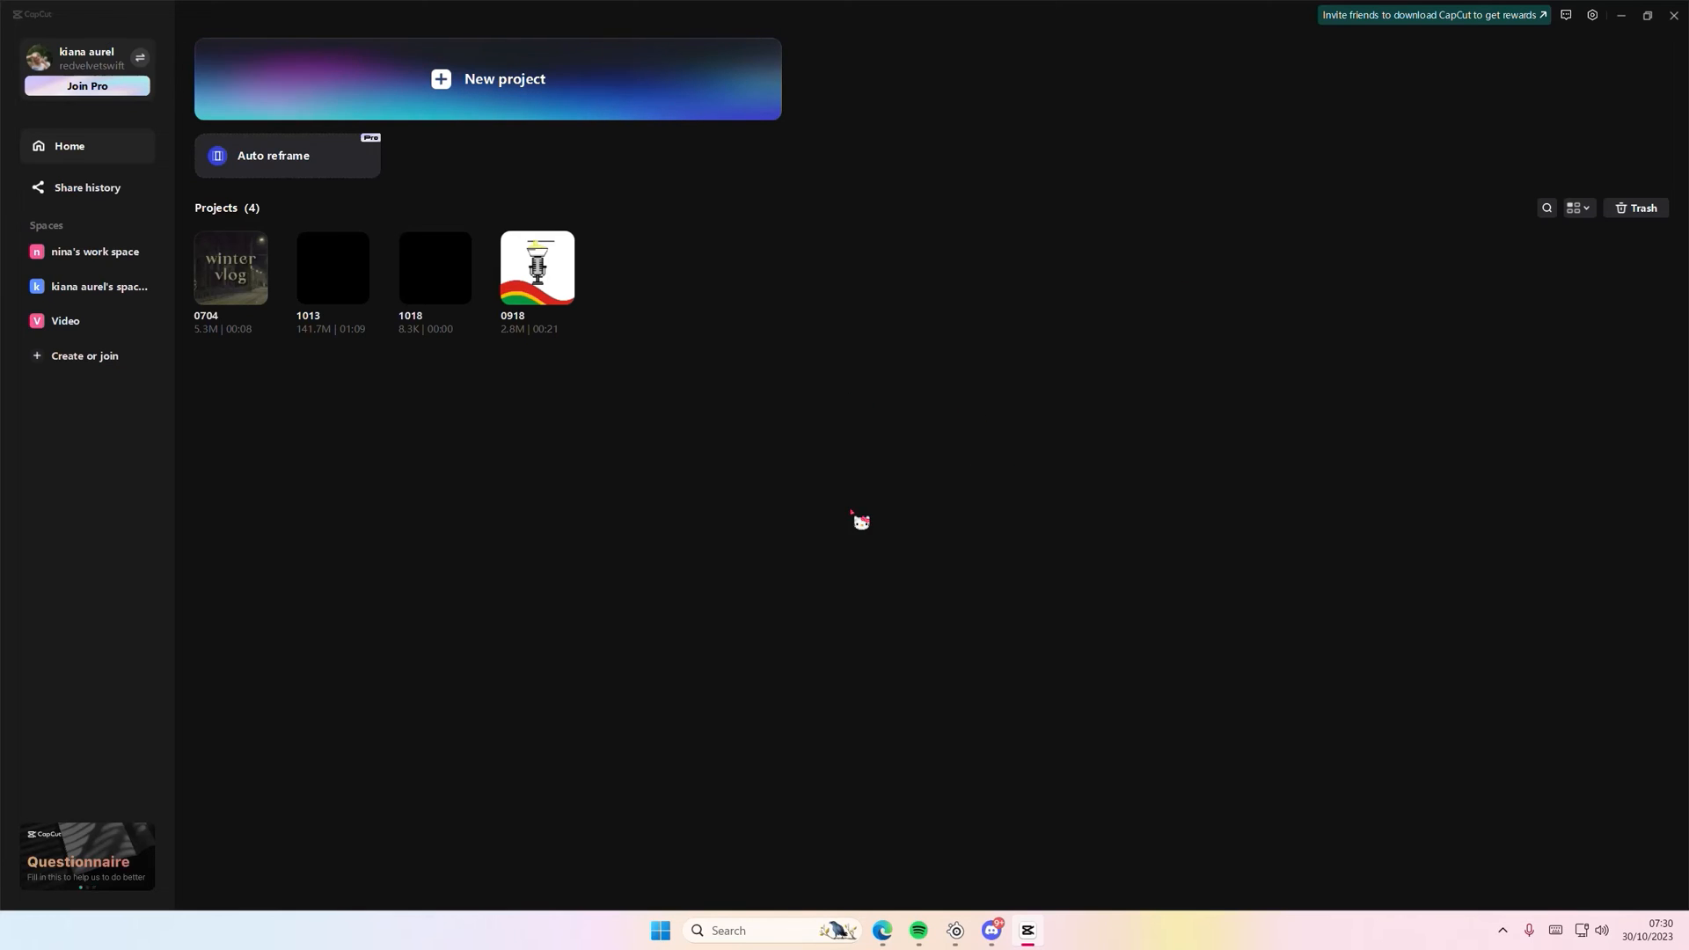
click(86, 187)
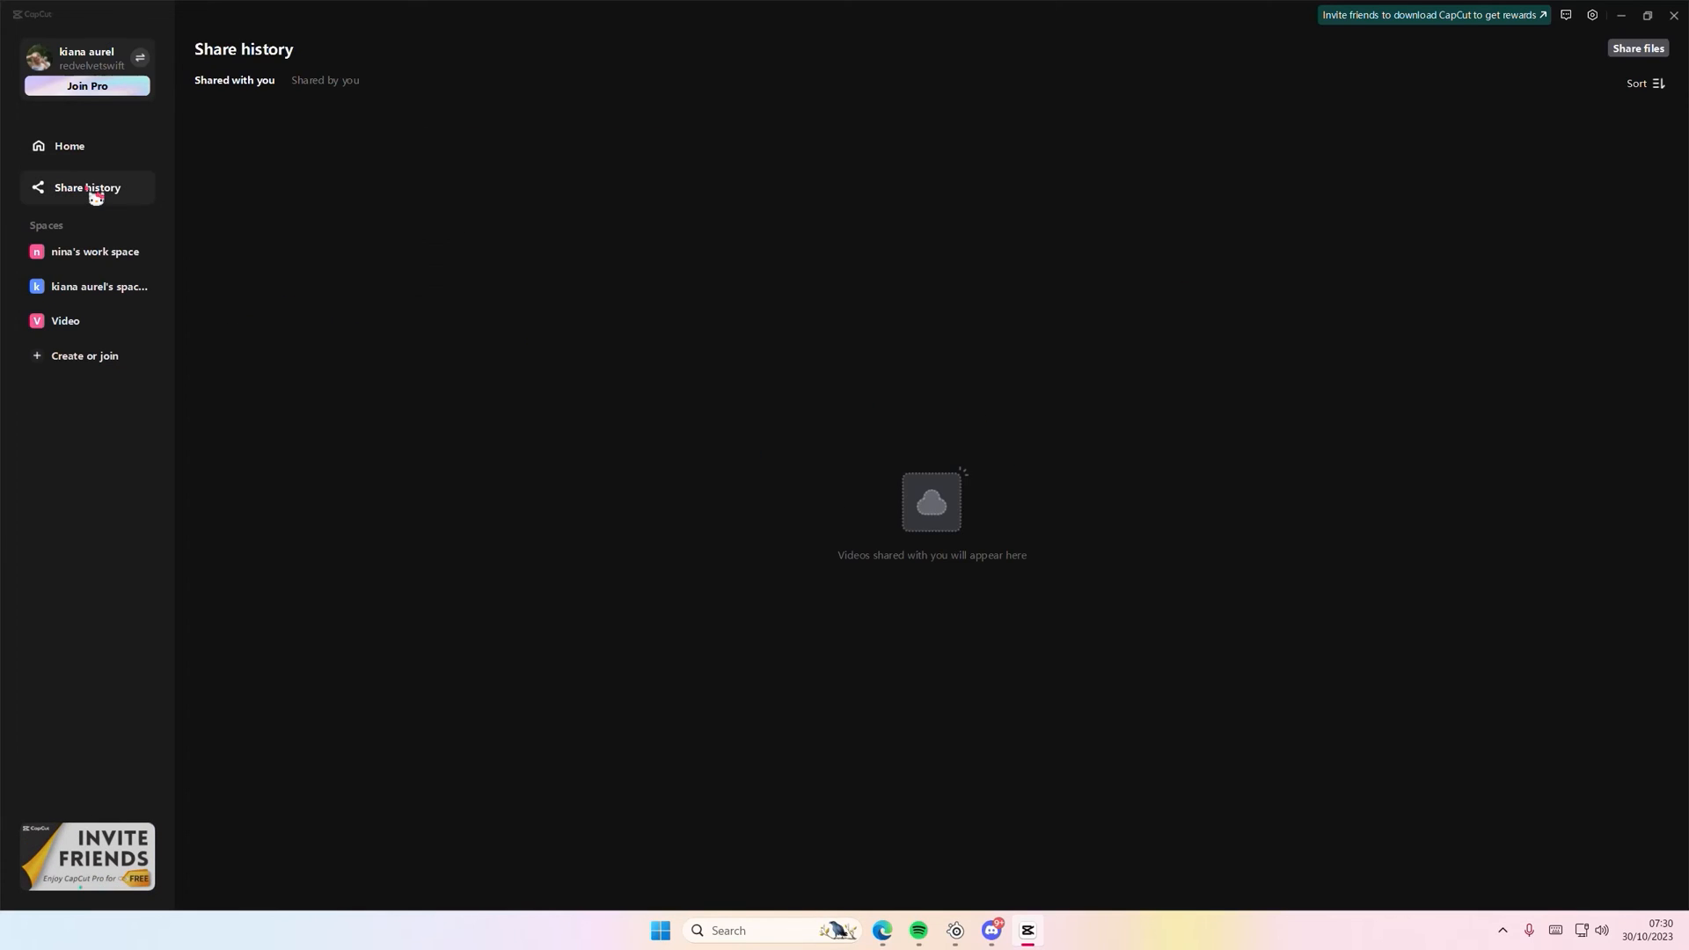
click(69, 145)
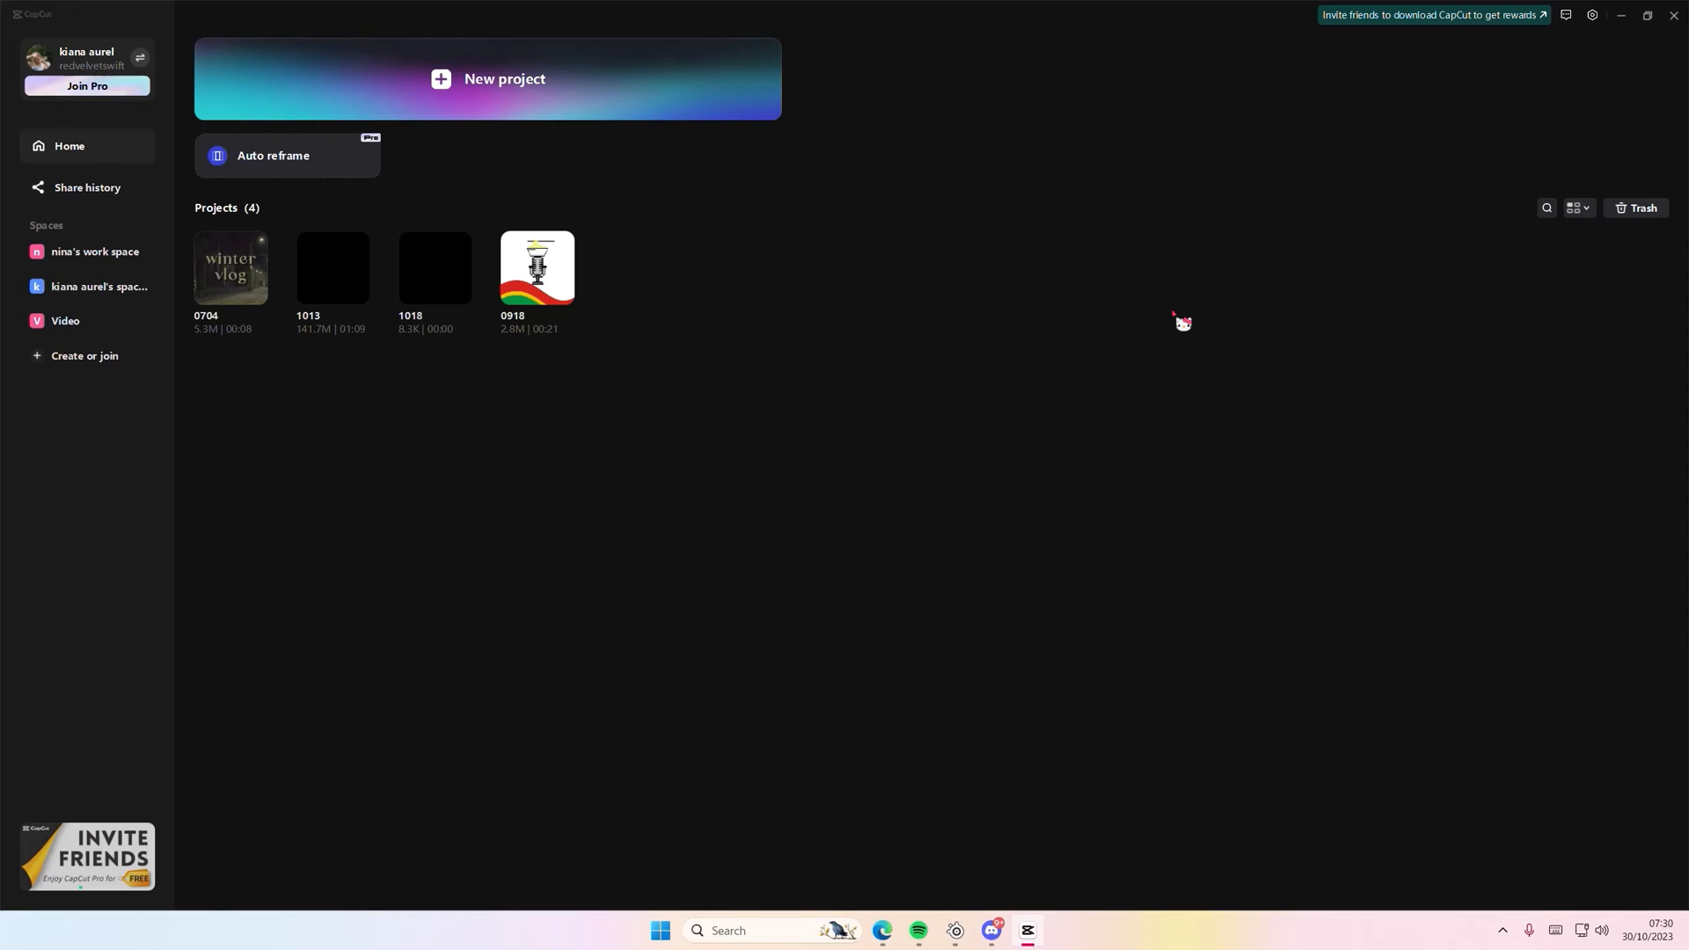